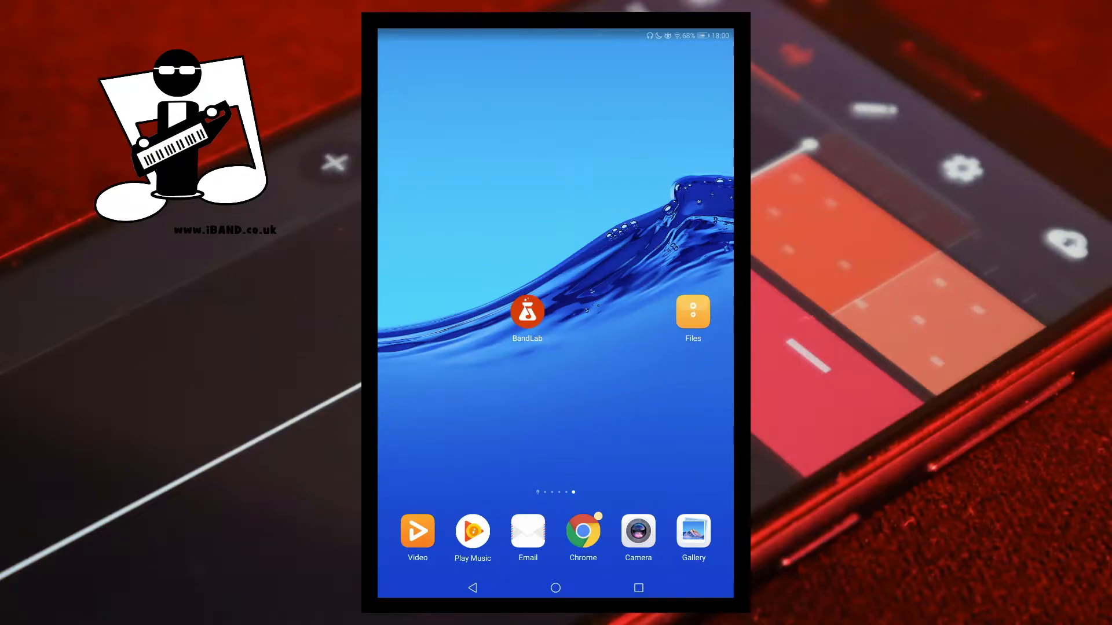
# Step: Launch BandLab and show the project Library with 'Earth (this is my home)' listed
pyautogui.click(527, 312)
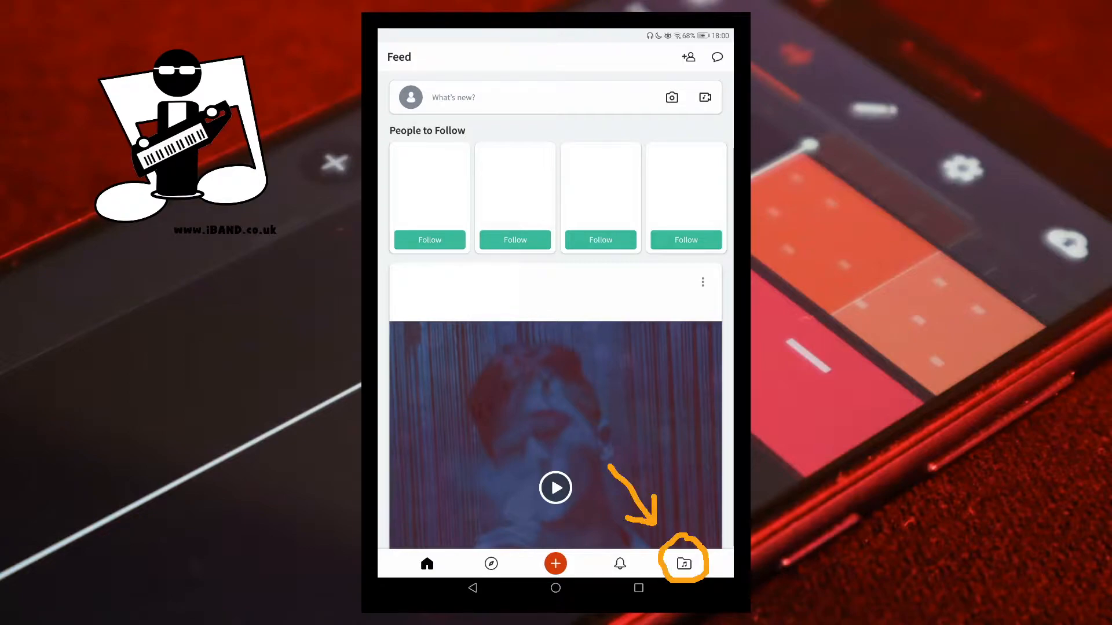
pyautogui.click(682, 563)
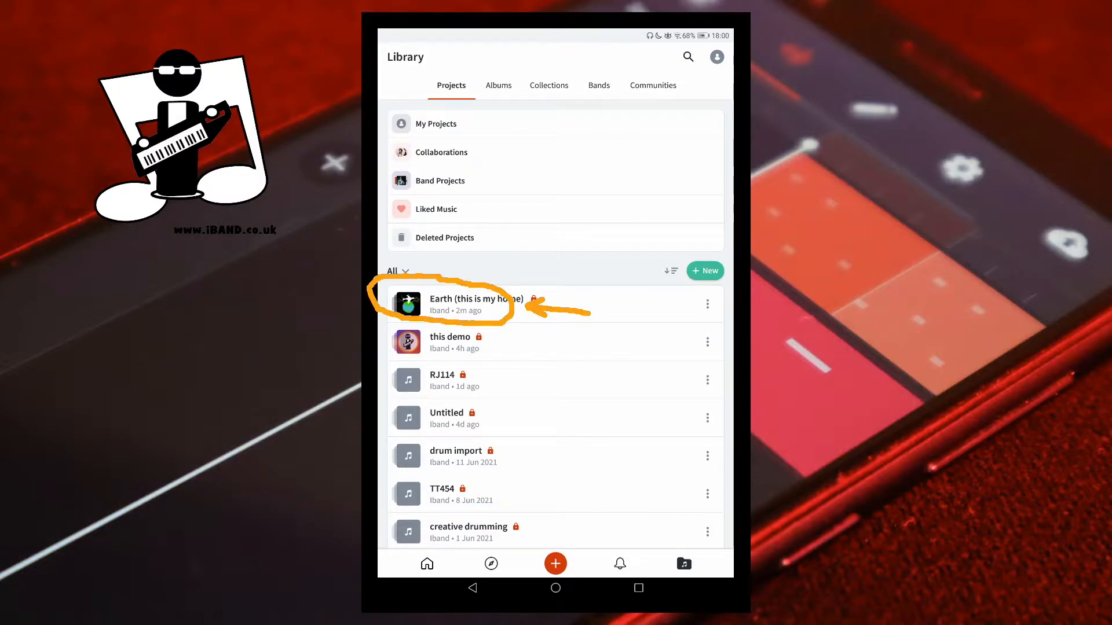
# Step: Open the Earth (this is my home) project's details page and its options menu
pyautogui.click(475, 304)
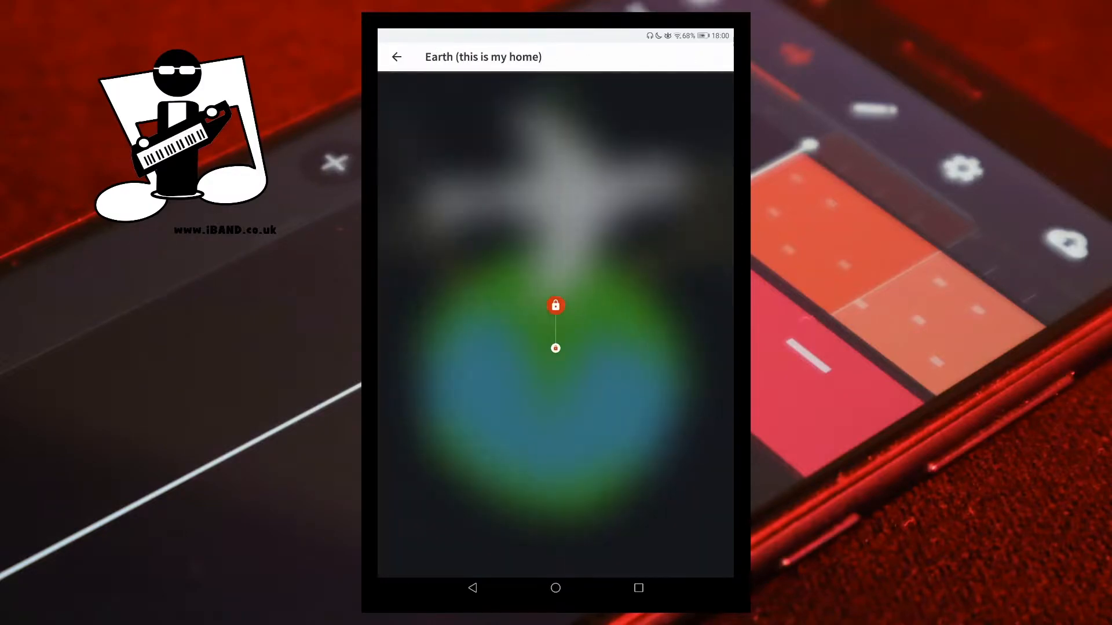
pyautogui.click(555, 306)
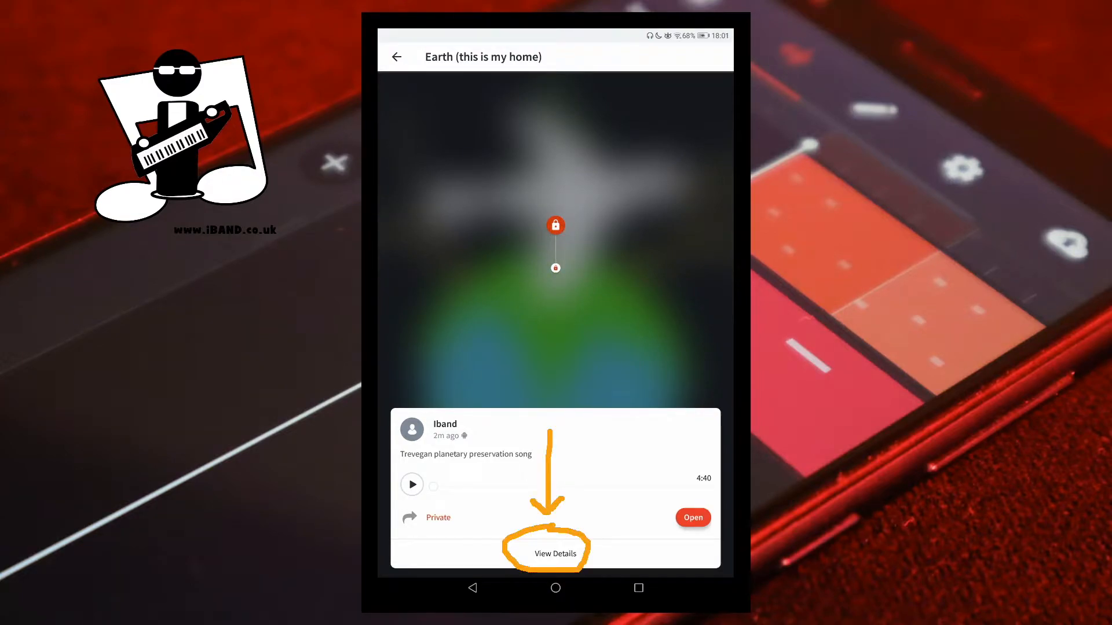
pyautogui.click(546, 554)
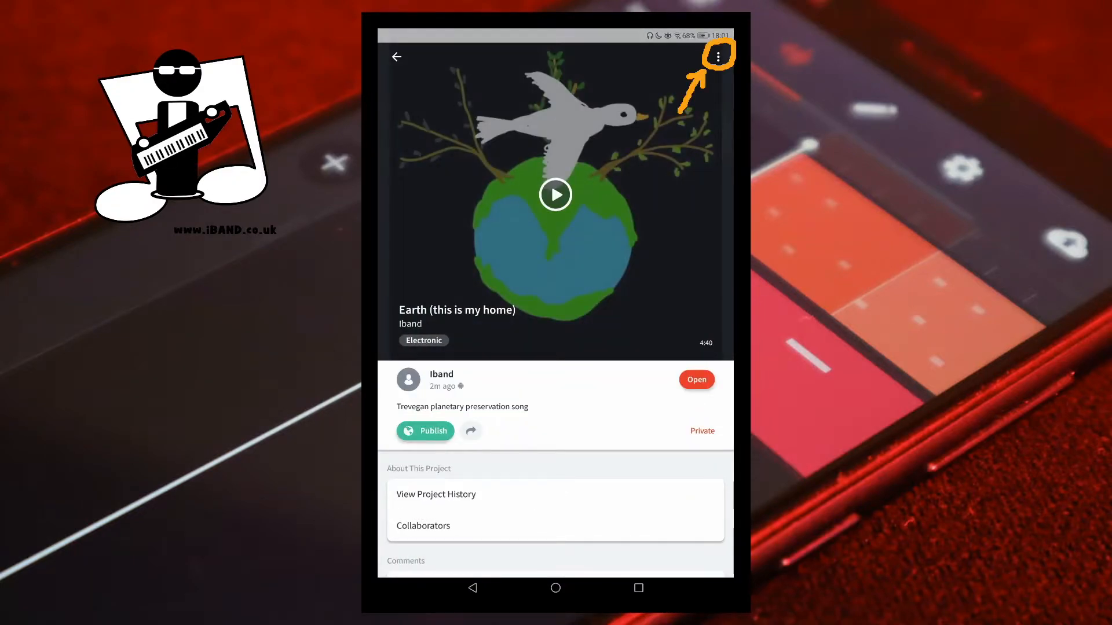
pyautogui.click(718, 57)
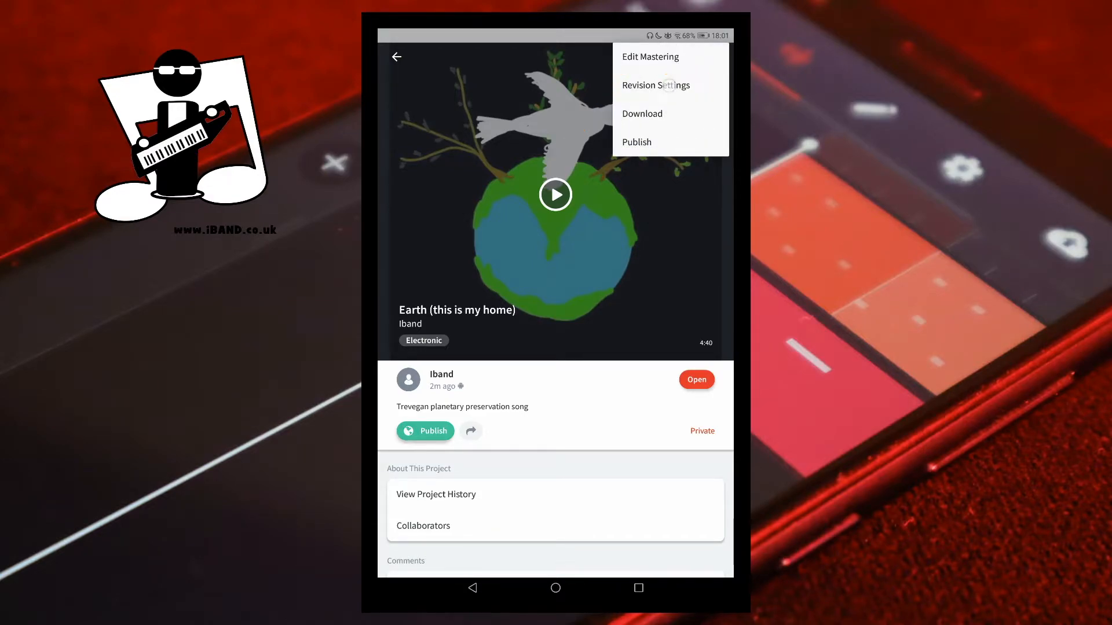
# Step: Review the 'Trevegan planetary preservation song' description, Electronic genre, and Additional Settings in Revision Settings
pyautogui.click(655, 85)
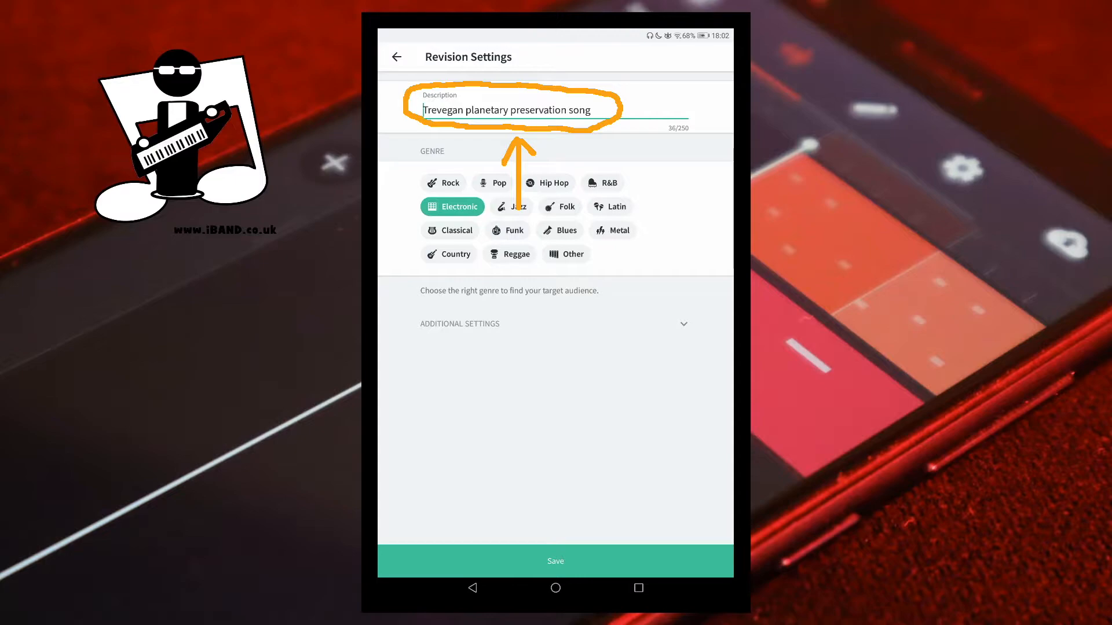
pyautogui.click(505, 110)
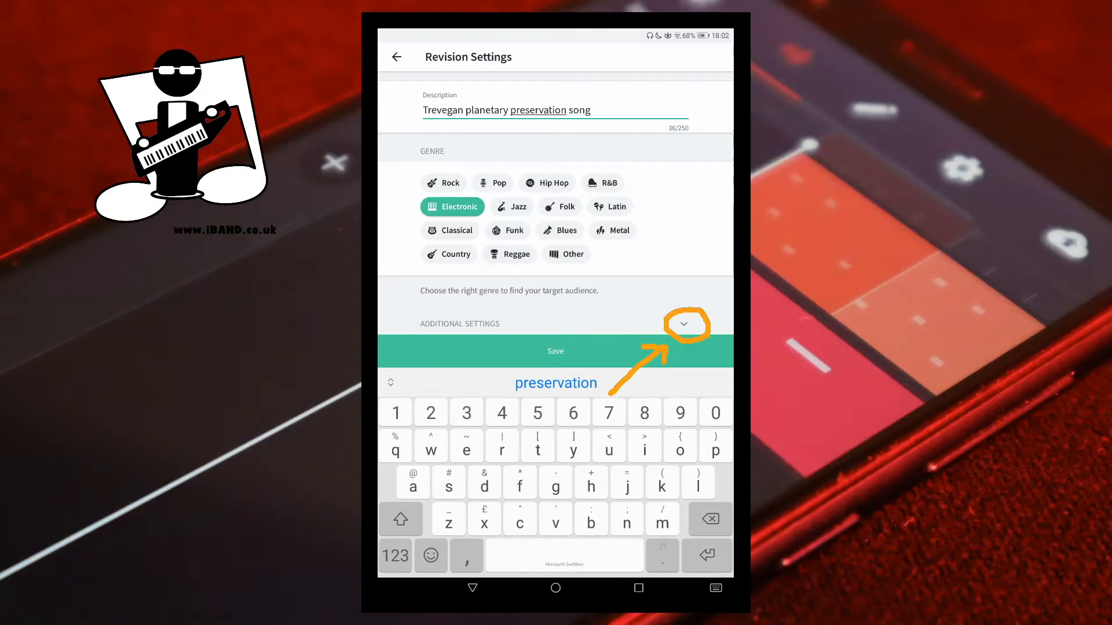
pyautogui.click(683, 324)
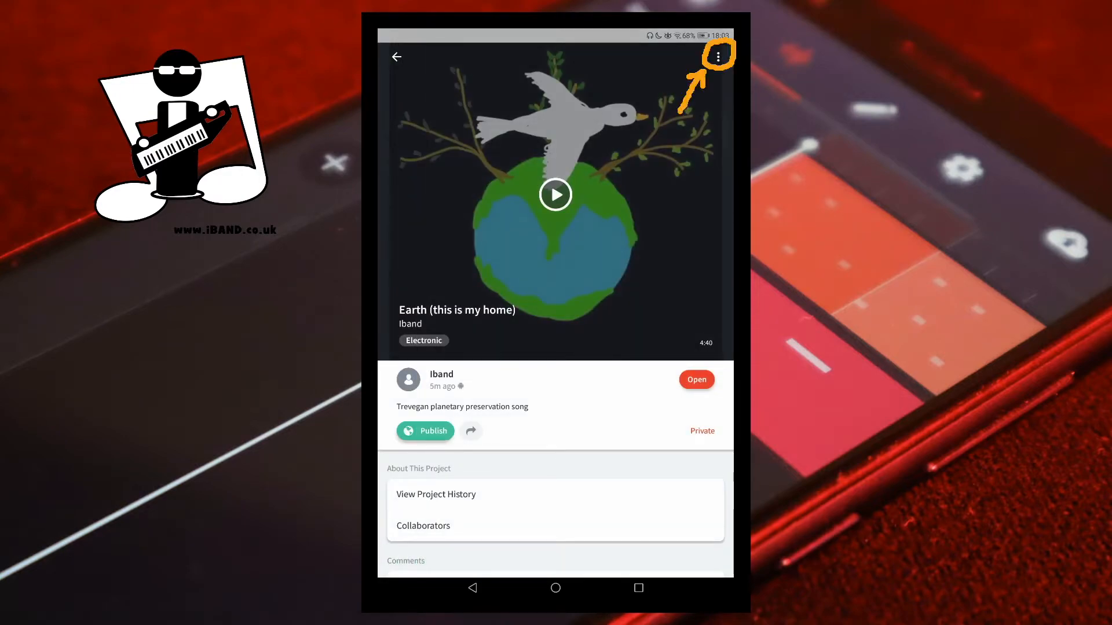
# Step: Preview Bass Boost and Enhance Clarity, then settle on CD Quality mastering
pyautogui.click(719, 56)
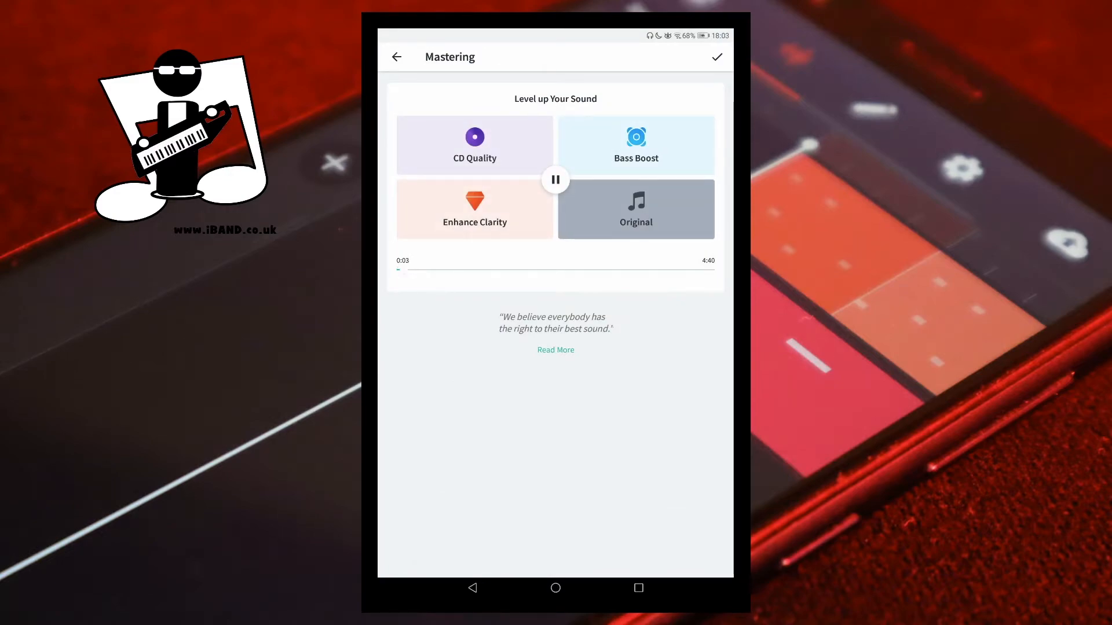
pyautogui.click(555, 179)
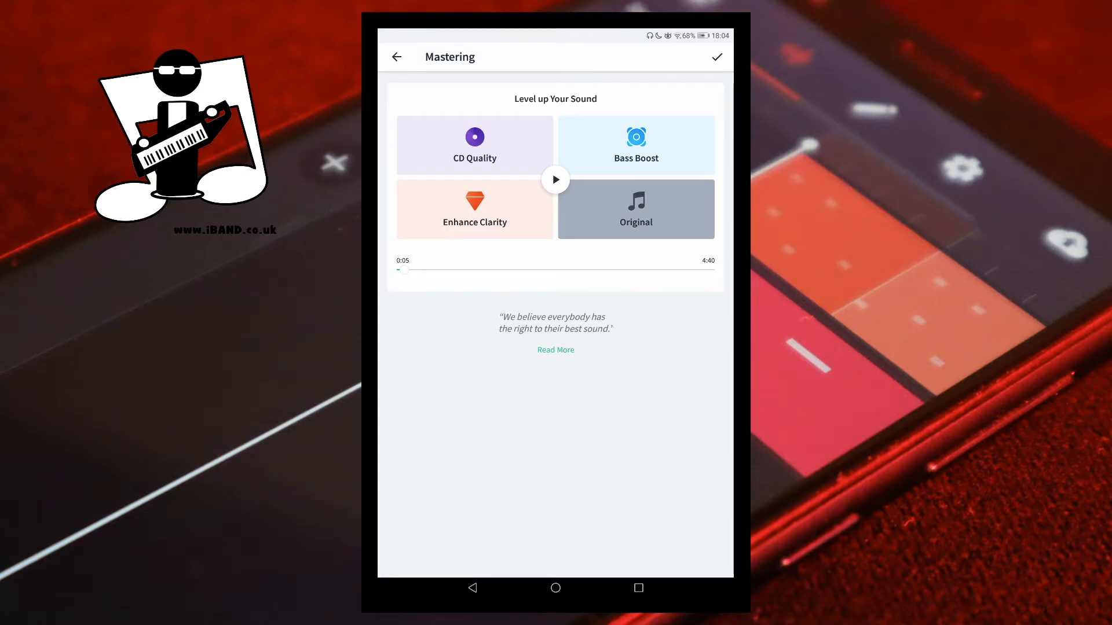
pyautogui.click(555, 179)
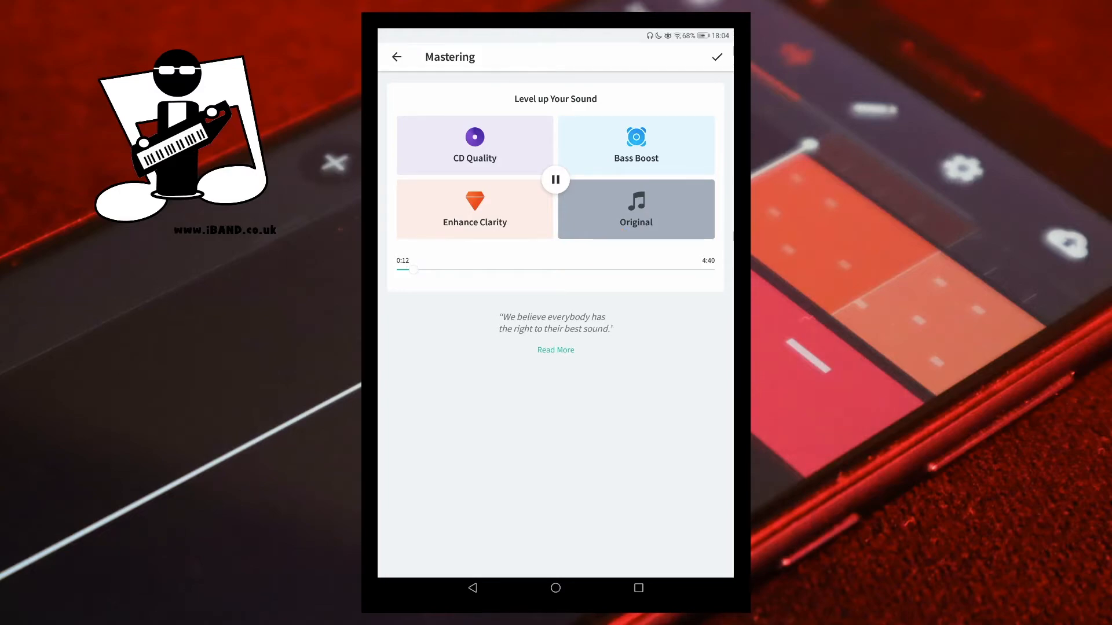
pyautogui.click(635, 145)
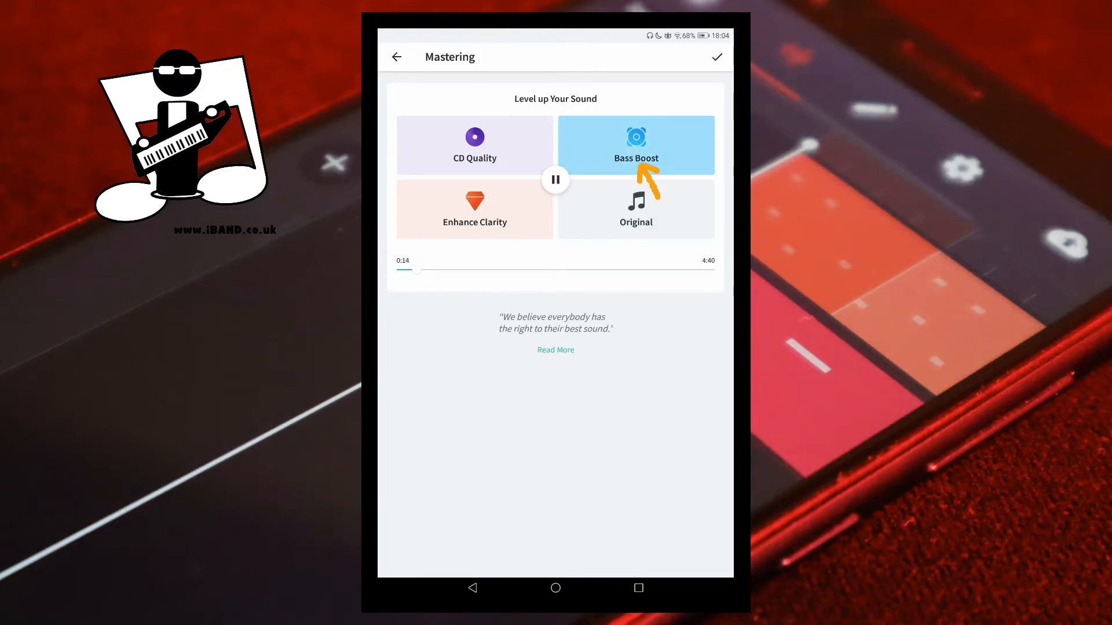
pyautogui.click(474, 209)
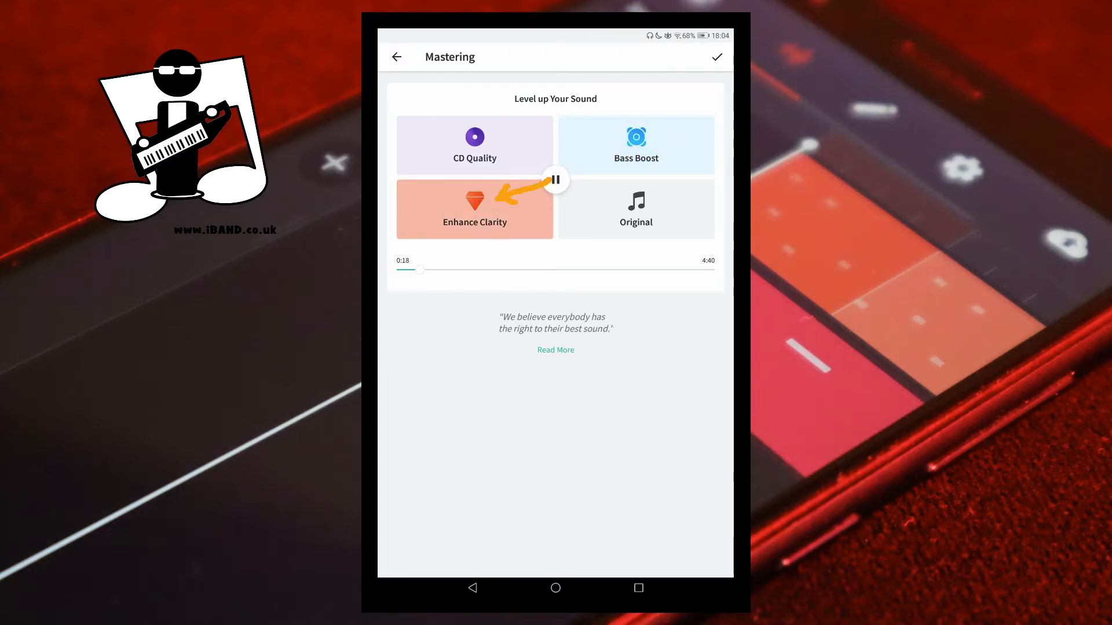
pyautogui.click(474, 144)
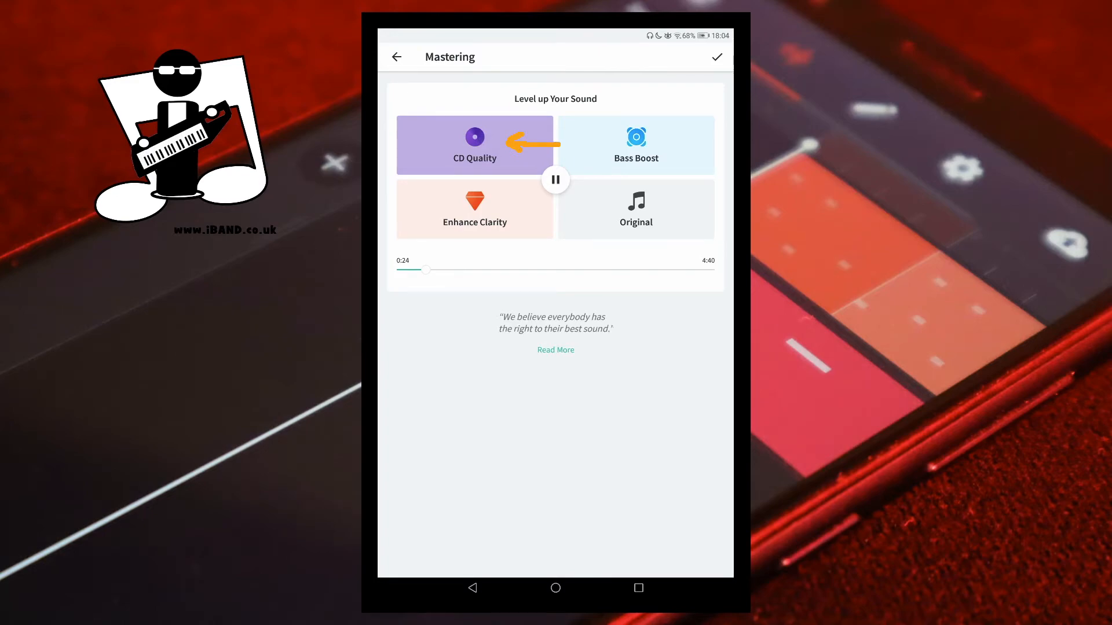
pyautogui.click(555, 180)
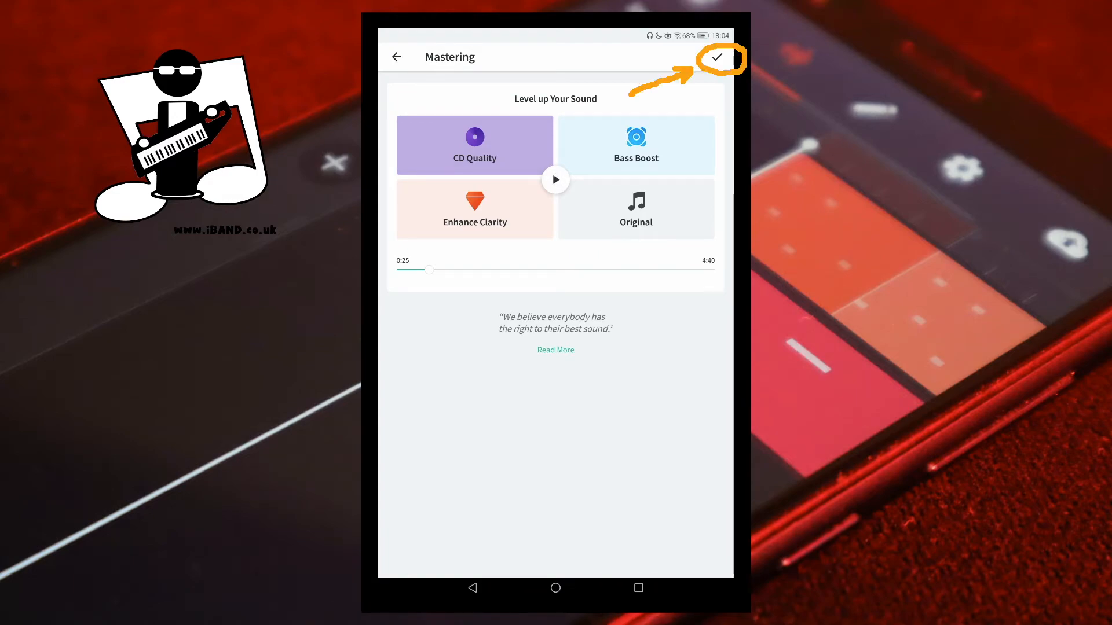
# Step: Apply the mastering, publish the Earth revision, and reopen it from the Library
pyautogui.click(718, 57)
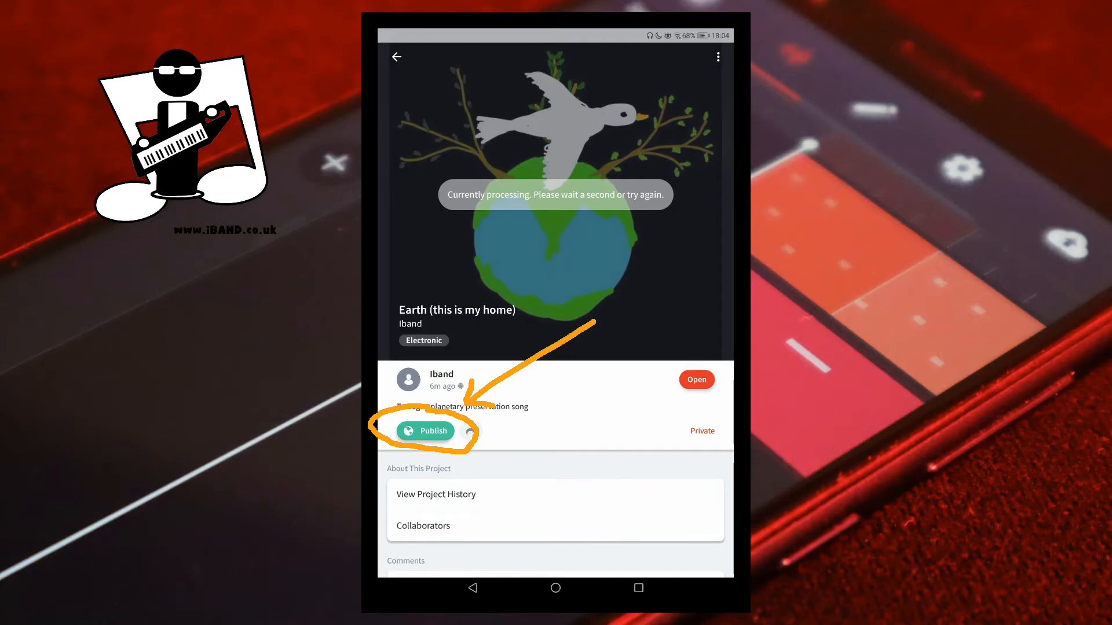
pyautogui.click(425, 430)
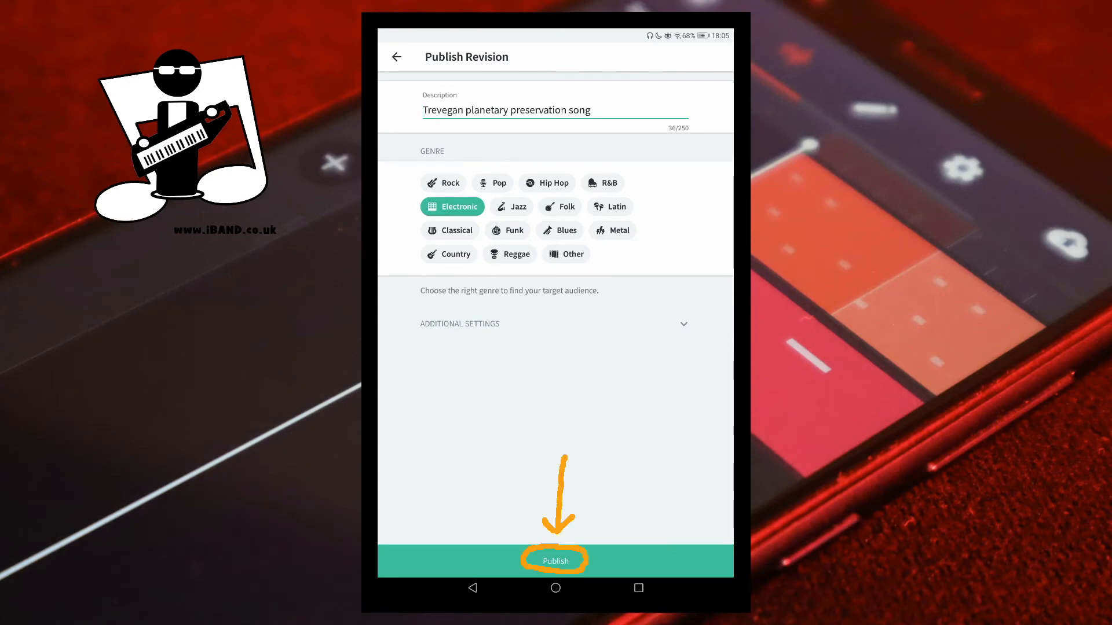
pyautogui.click(555, 561)
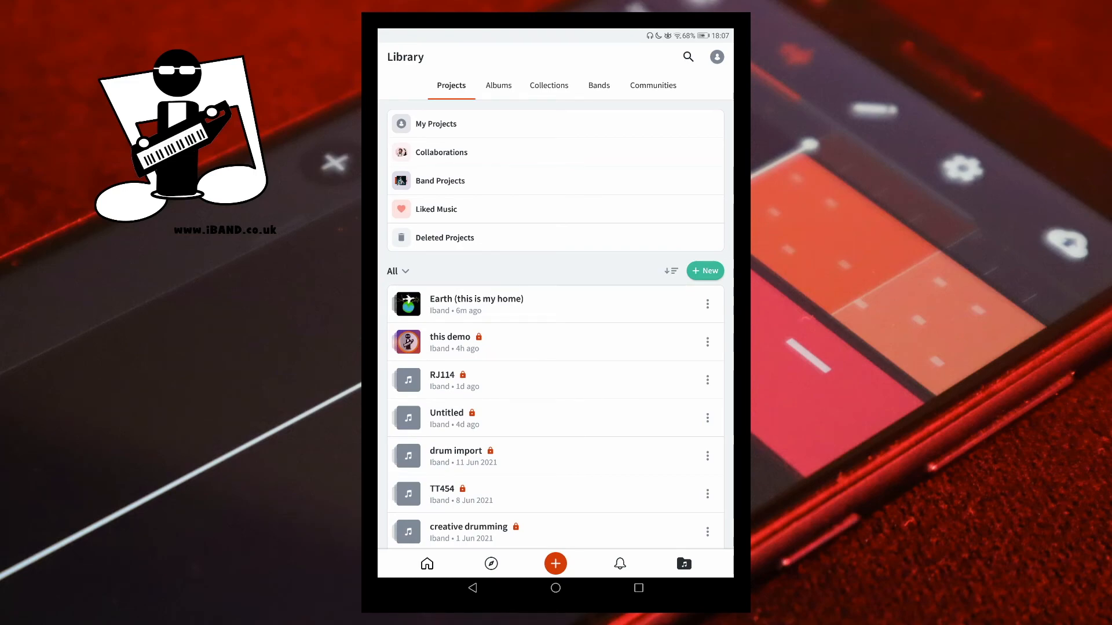
pyautogui.click(475, 303)
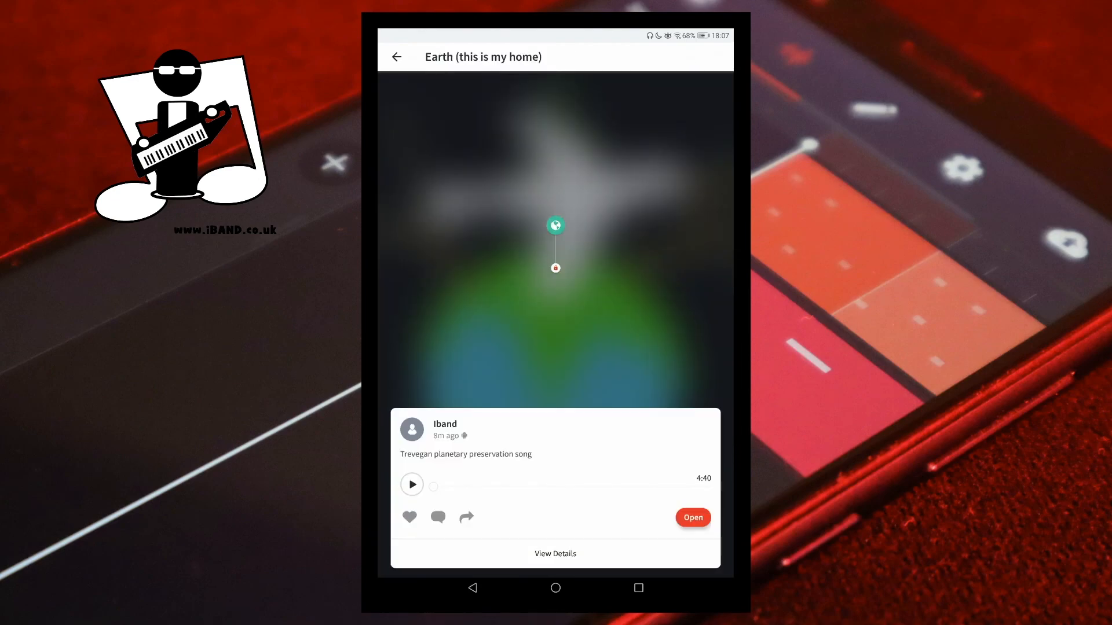